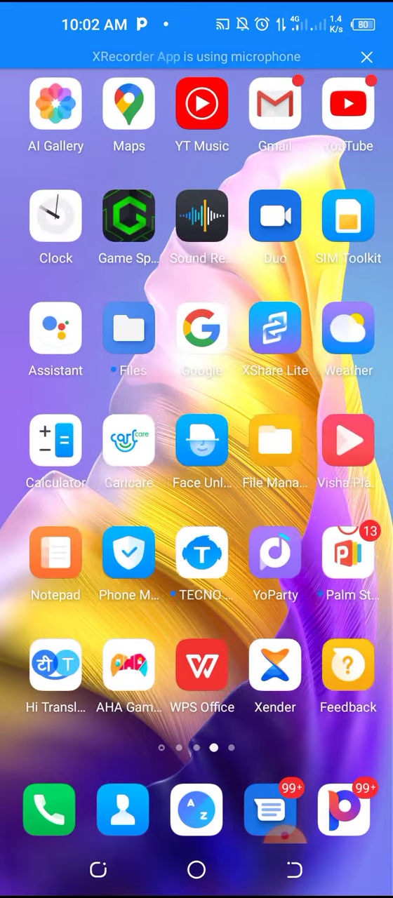
- Swipe left through home screen pages to reach the one with the Bybit icon
scroll(left, 3)
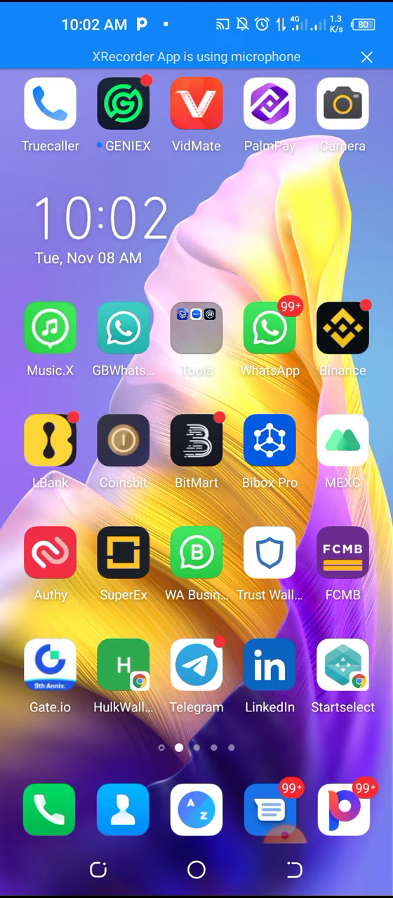
scroll(left, 3)
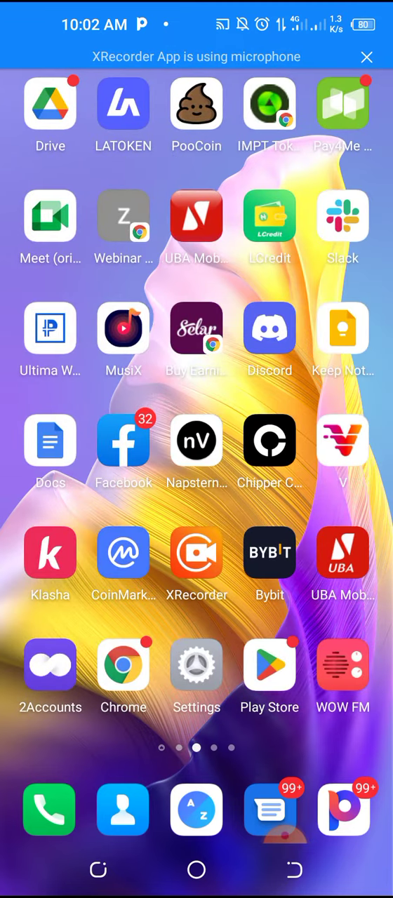
- Launch Bybit, check the Assets balances (all zero), and return to the Home tab
click(269, 553)
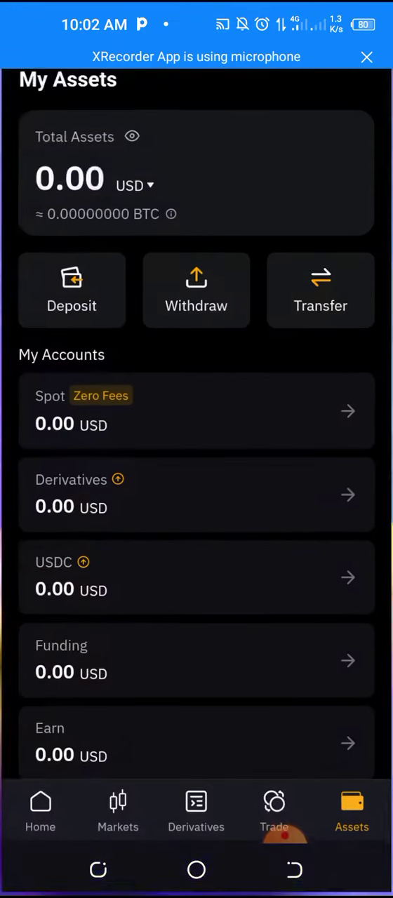
click(39, 810)
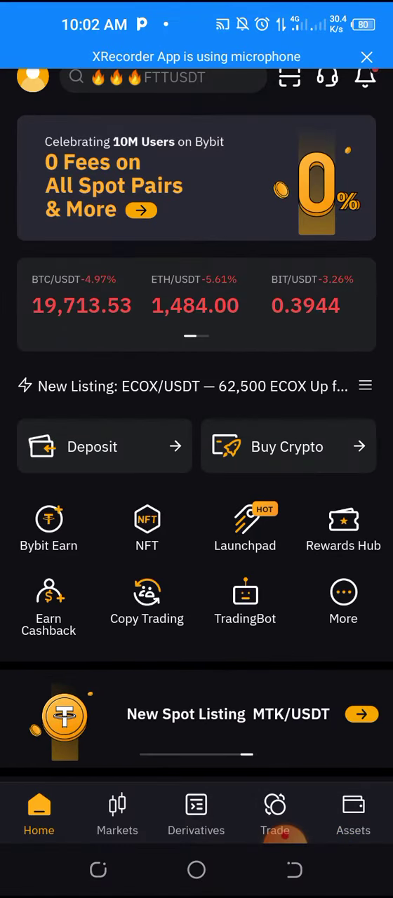
click(353, 813)
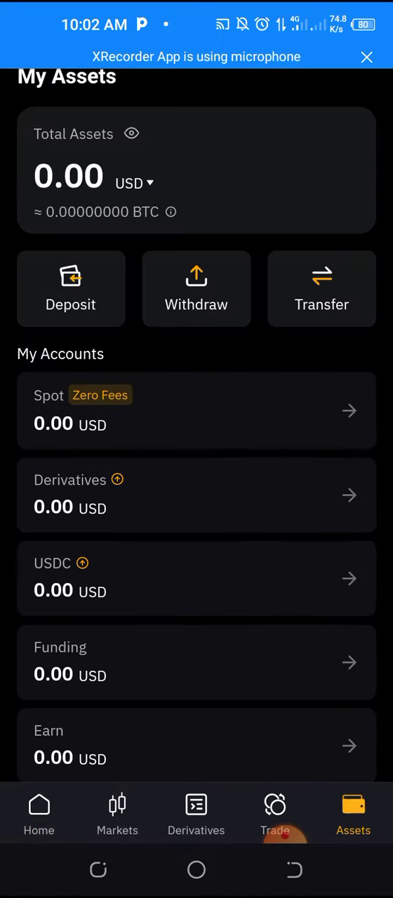
click(38, 810)
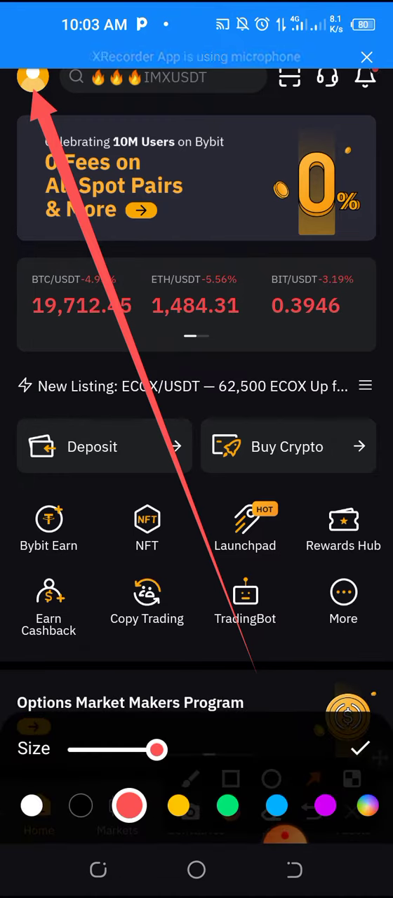
click(228, 805)
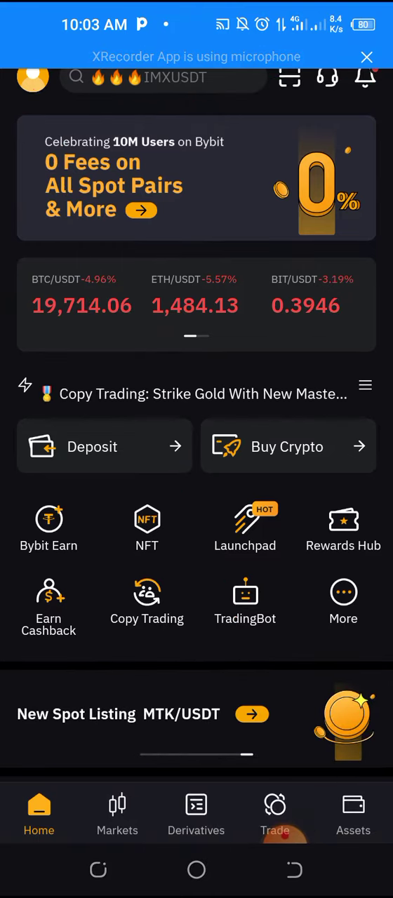
- Go to the profile account menu and enter the Security settings page
click(32, 77)
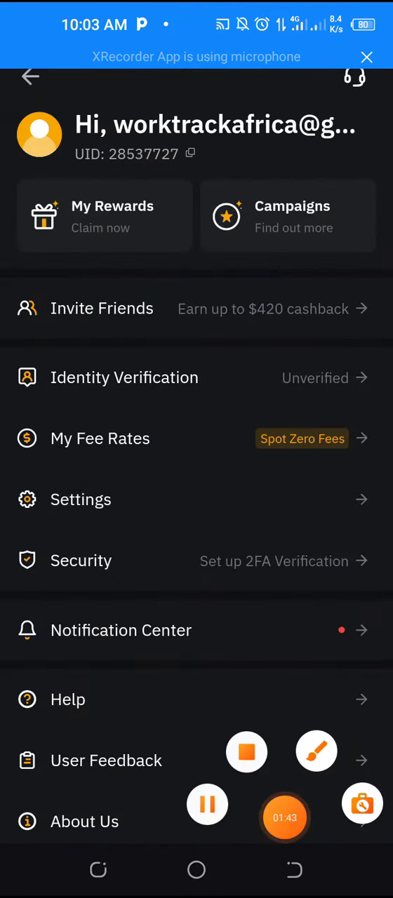
click(317, 751)
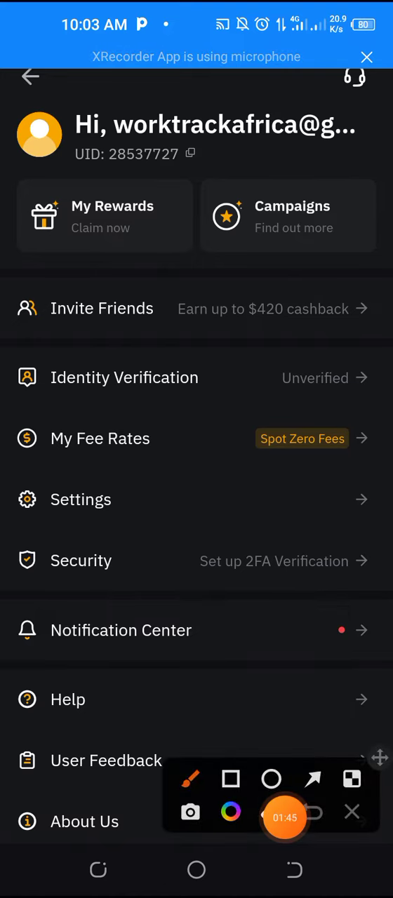
click(285, 817)
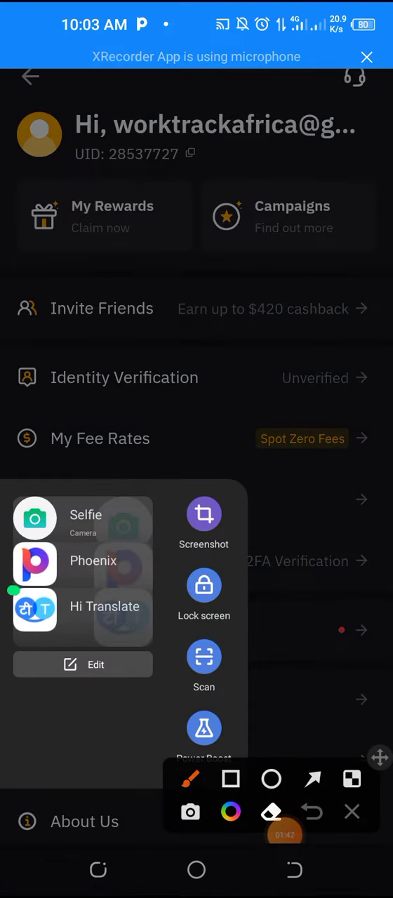
click(352, 811)
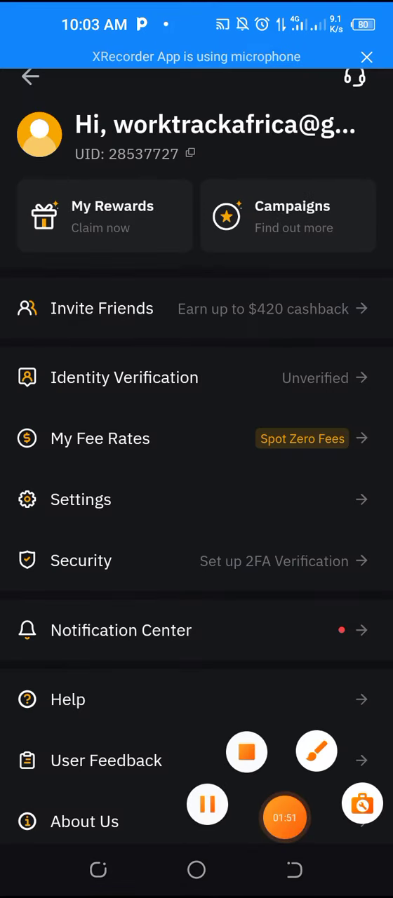
click(317, 751)
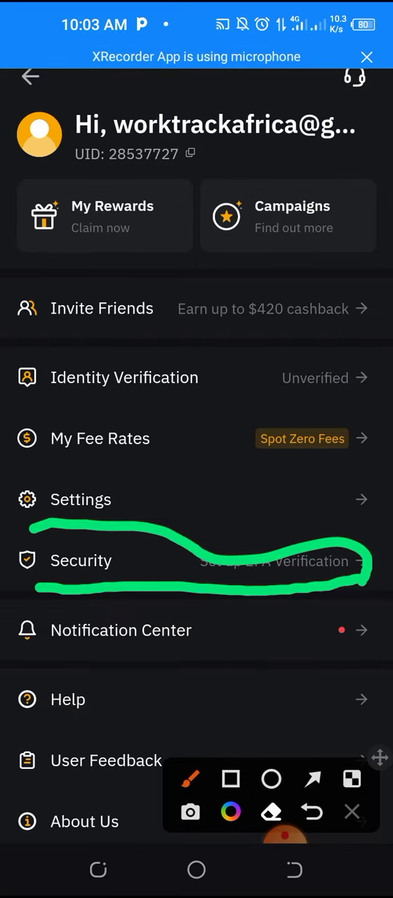
click(81, 560)
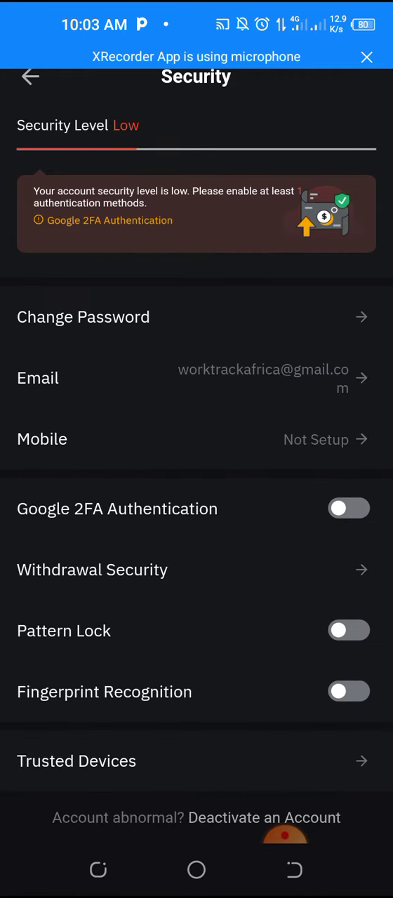
click(285, 840)
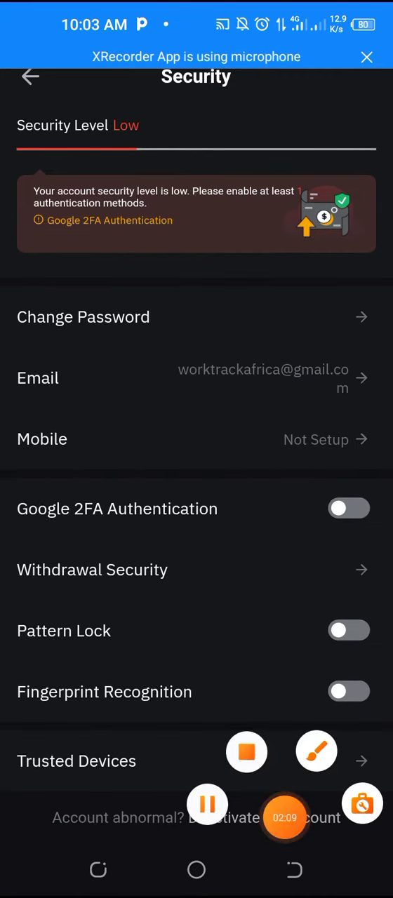
click(316, 751)
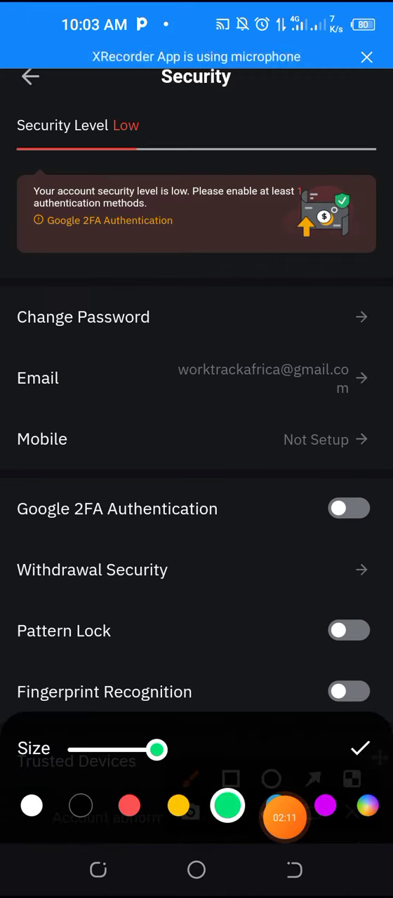
click(129, 805)
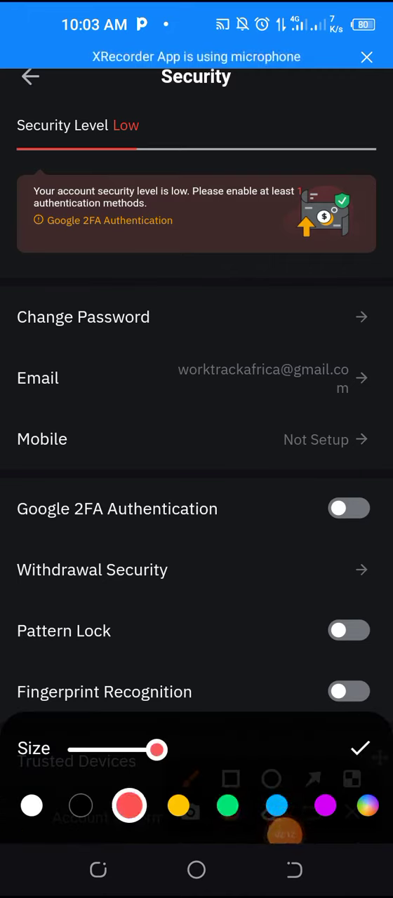
drag(28, 536, 81, 537)
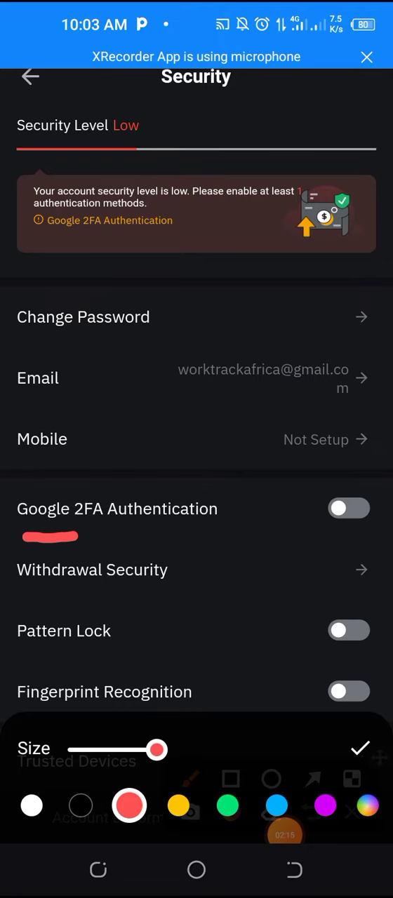
drag(56, 539, 379, 533)
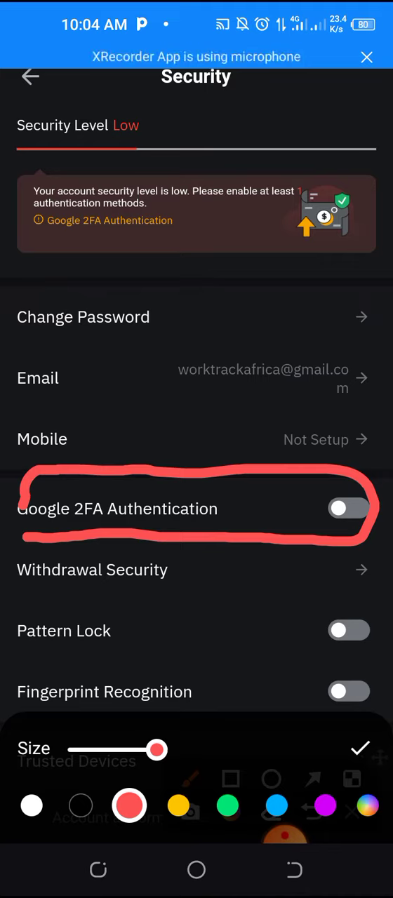
click(349, 507)
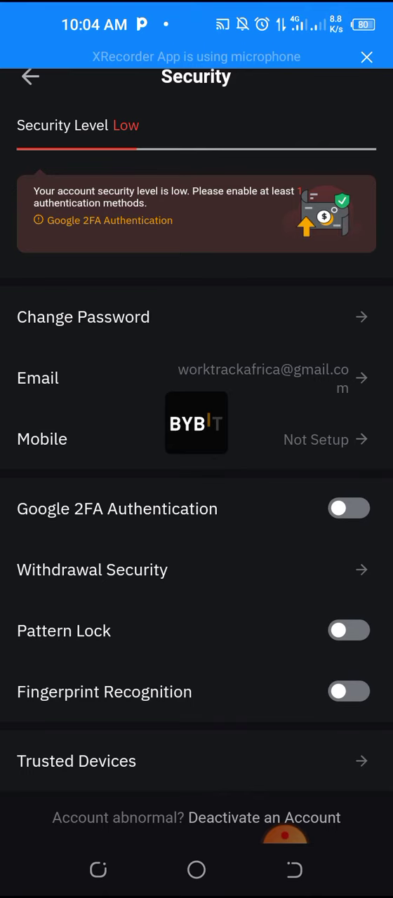
- Switch on Google 2FA Authentication, triggering the email verification, then return to the Android home screen
click(348, 507)
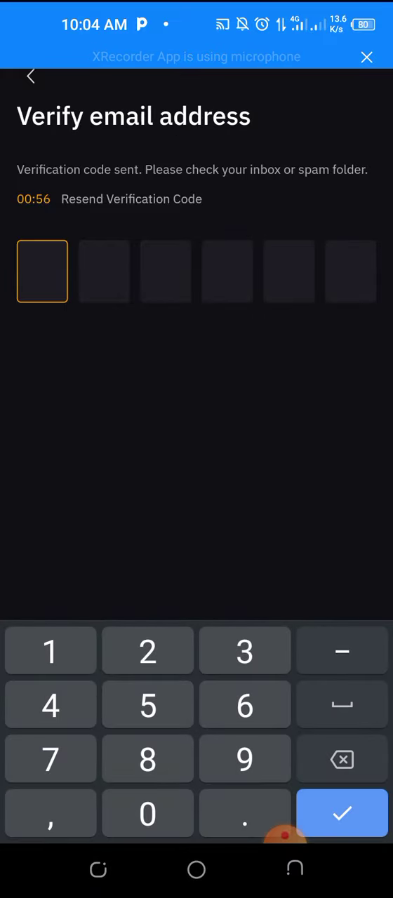
click(196, 870)
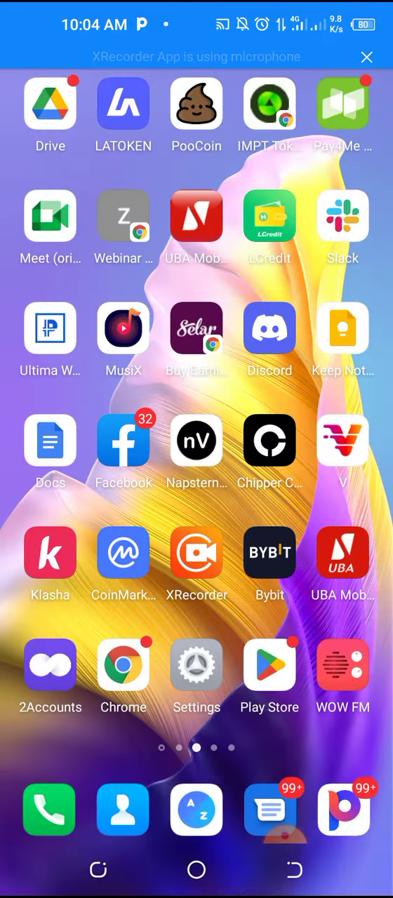